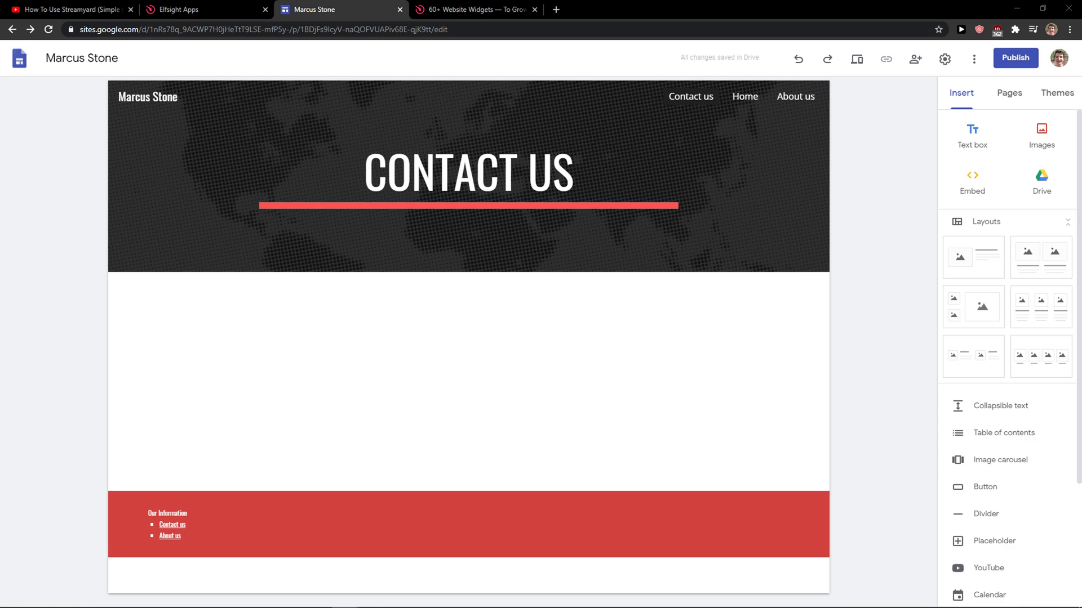
Follow the elfsight.com link in the YouTube video description to reach the Elfsight homepage.
{"action": "left_click", "coordinate": [468, 173]}
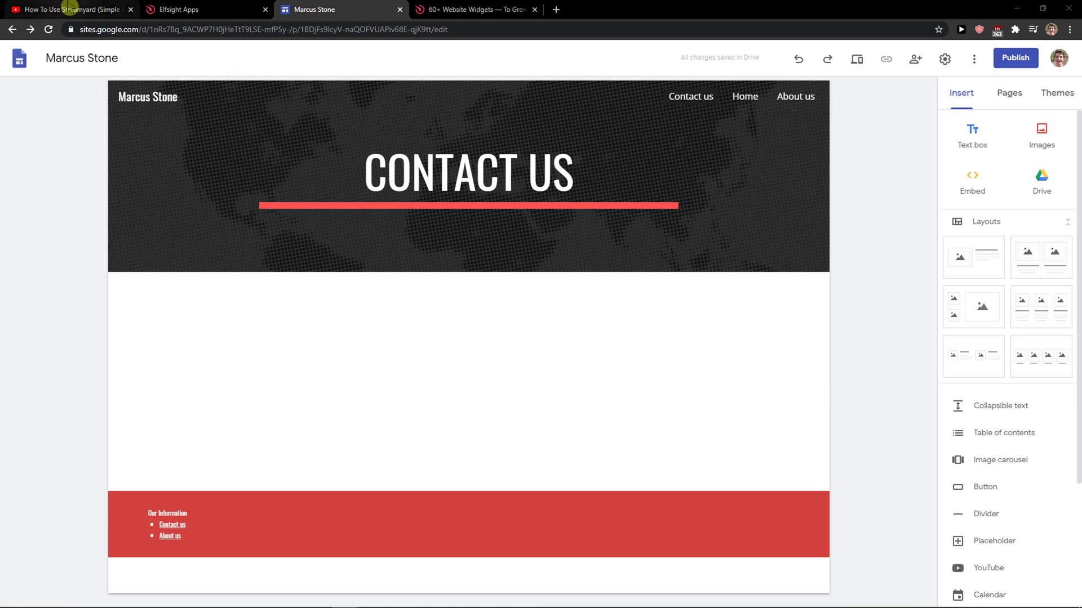
{"action": "left_click", "coordinate": [69, 9]}
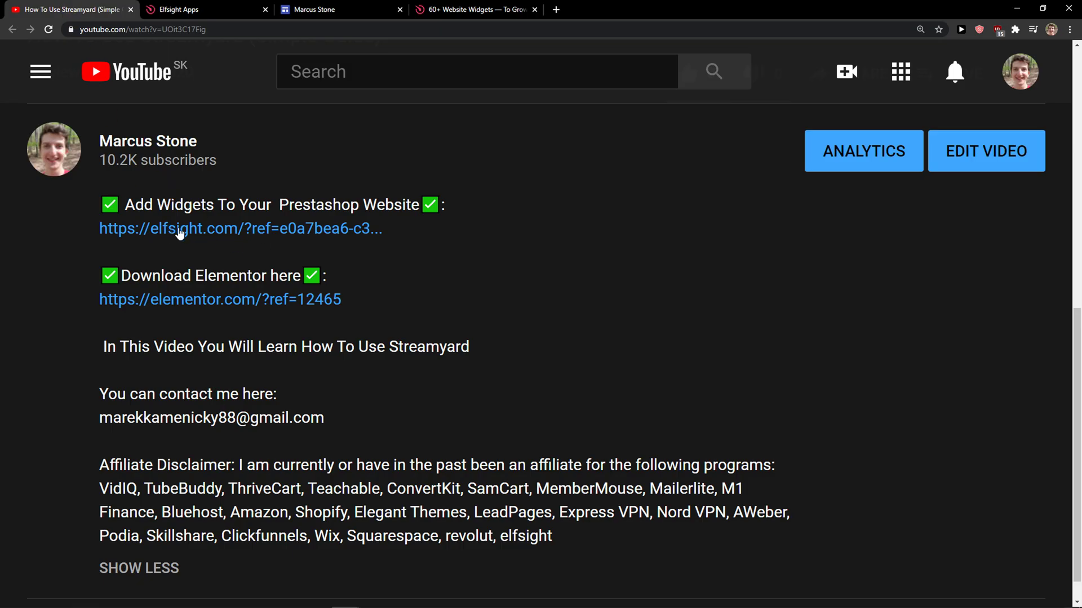
{"action": "left_click", "coordinate": [179, 229]}
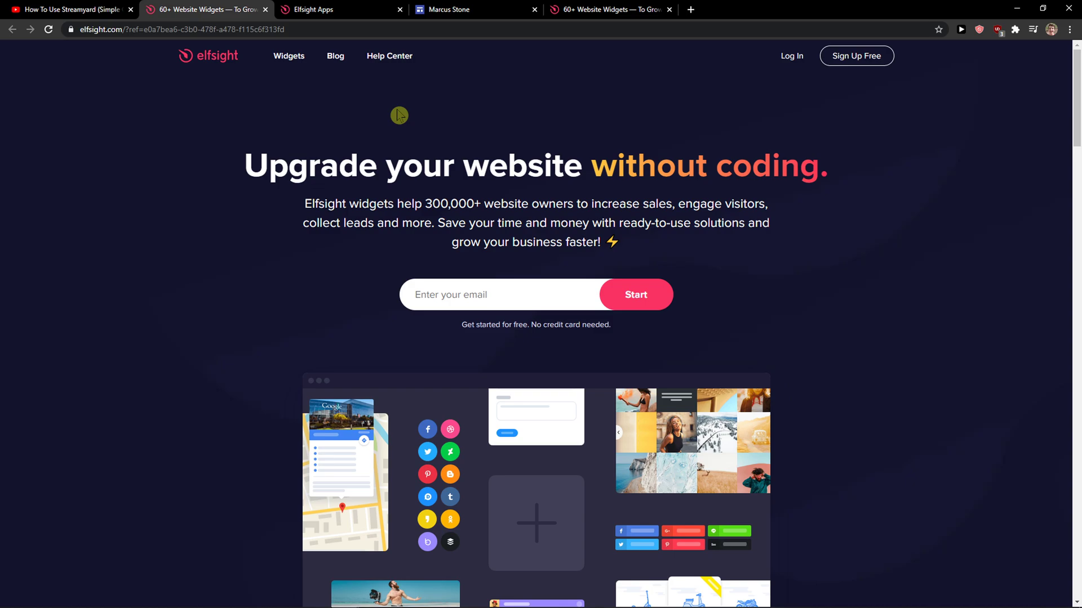
{"action": "mouse_move", "coordinate": [909, 66]}
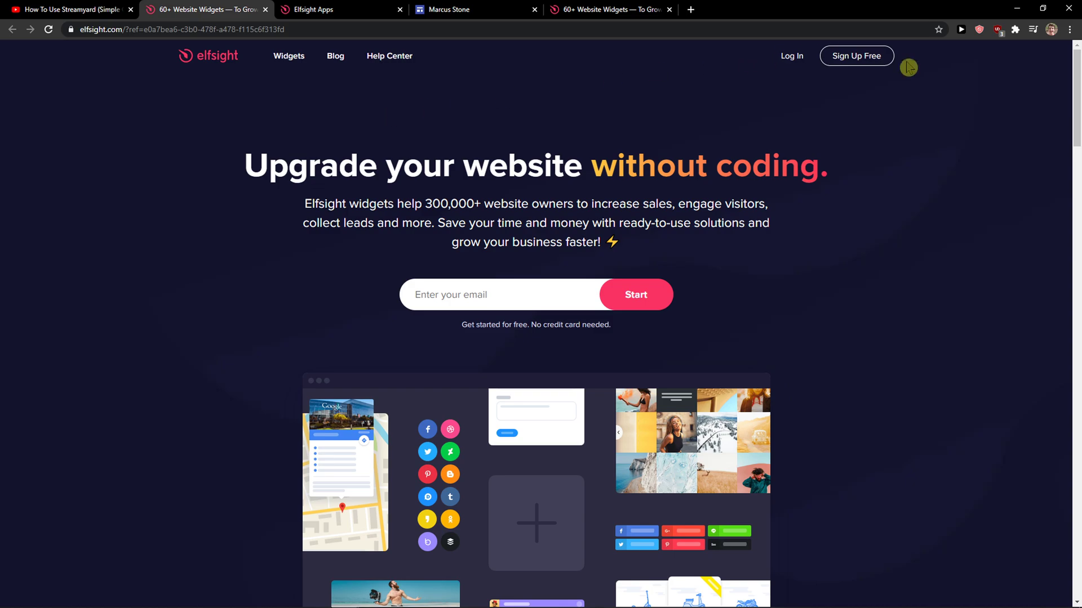
Start Elfsight's free sign-up to reach the account registration form.
{"action": "left_click", "coordinate": [855, 57]}
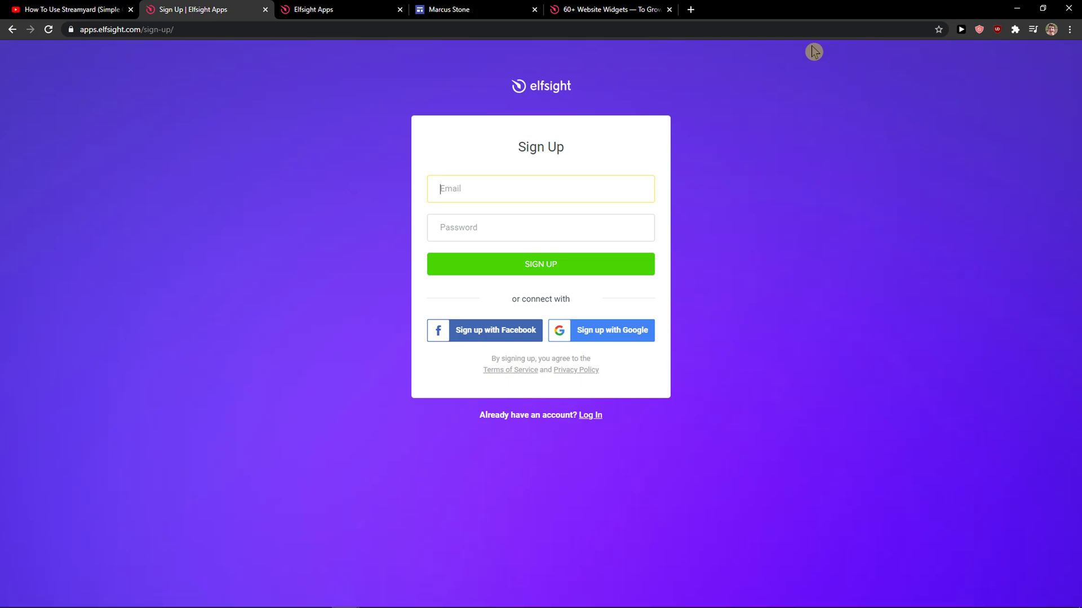
{"action": "mouse_move", "coordinate": [88, 57]}
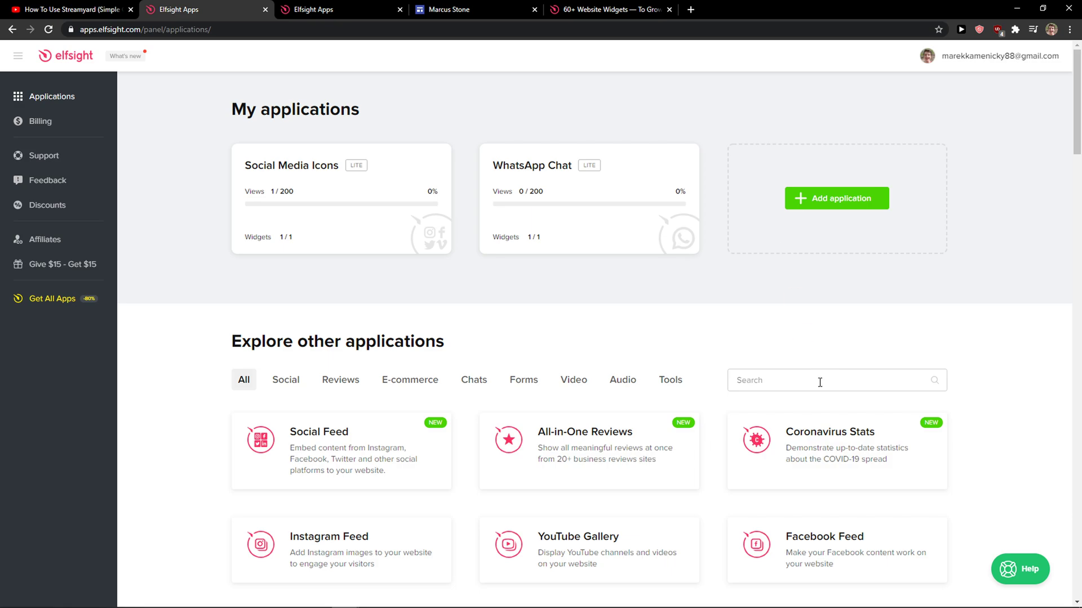
Search the applications for 'audio' and create a new Audio Player widget.
{"action": "left_click", "coordinate": [828, 380]}
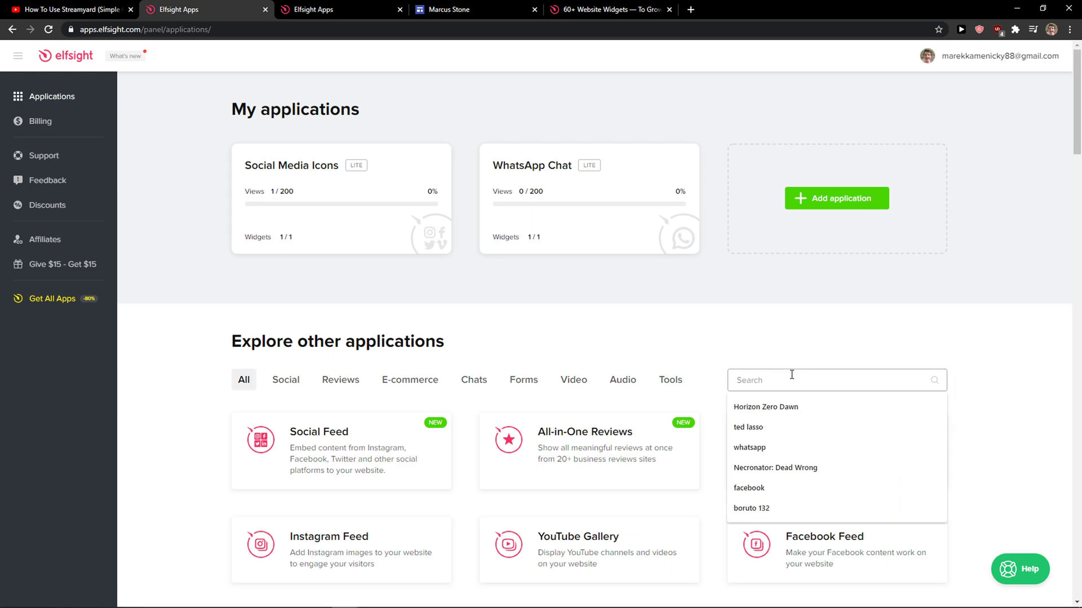
{"action": "type", "text": "audio"}
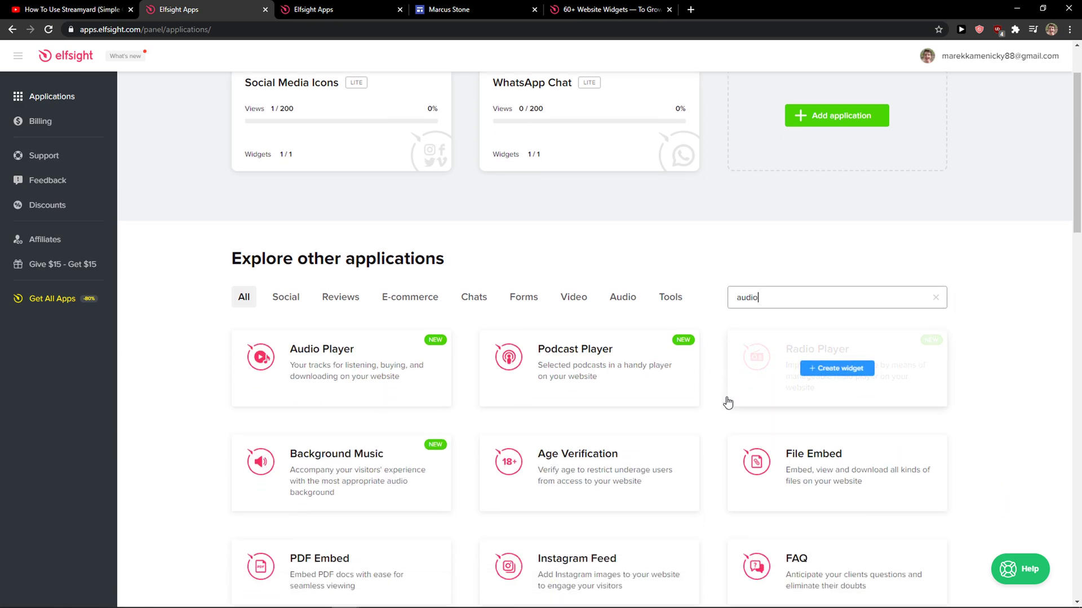
{"action": "scroll", "scroll_direction": "down", "scroll_amount": 3}
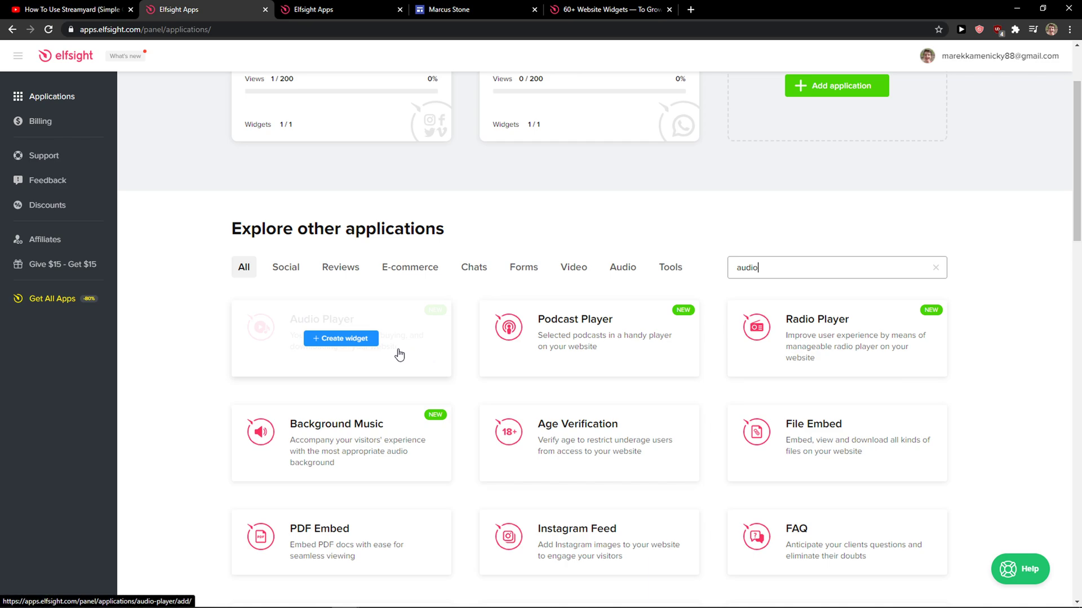
{"action": "left_click", "coordinate": [340, 338]}
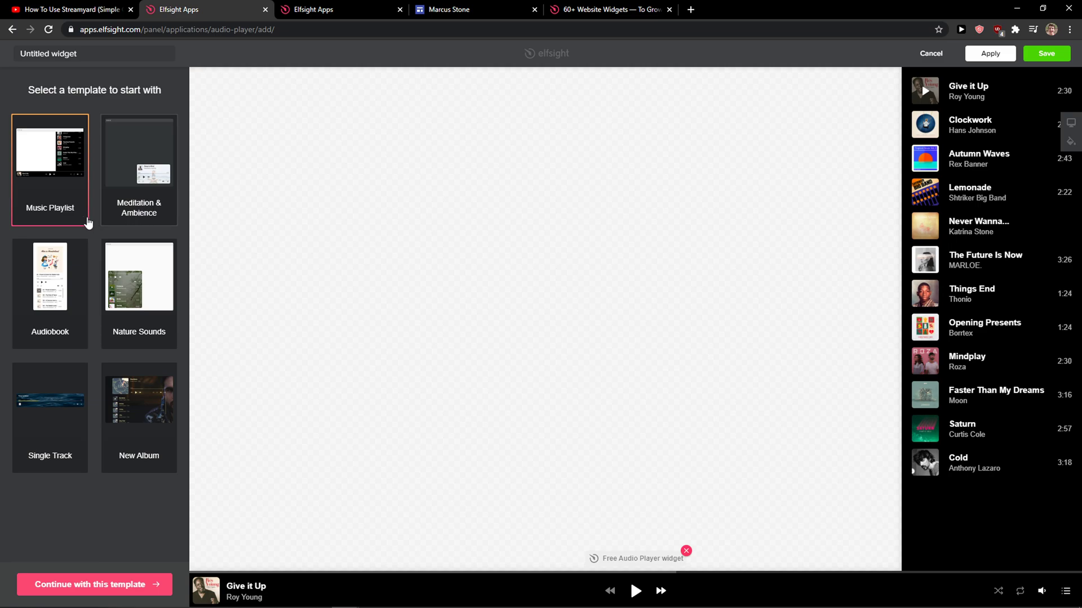
Choose the New Album template for the Audio Player and continue into its track editor.
{"action": "left_click", "coordinate": [139, 152]}
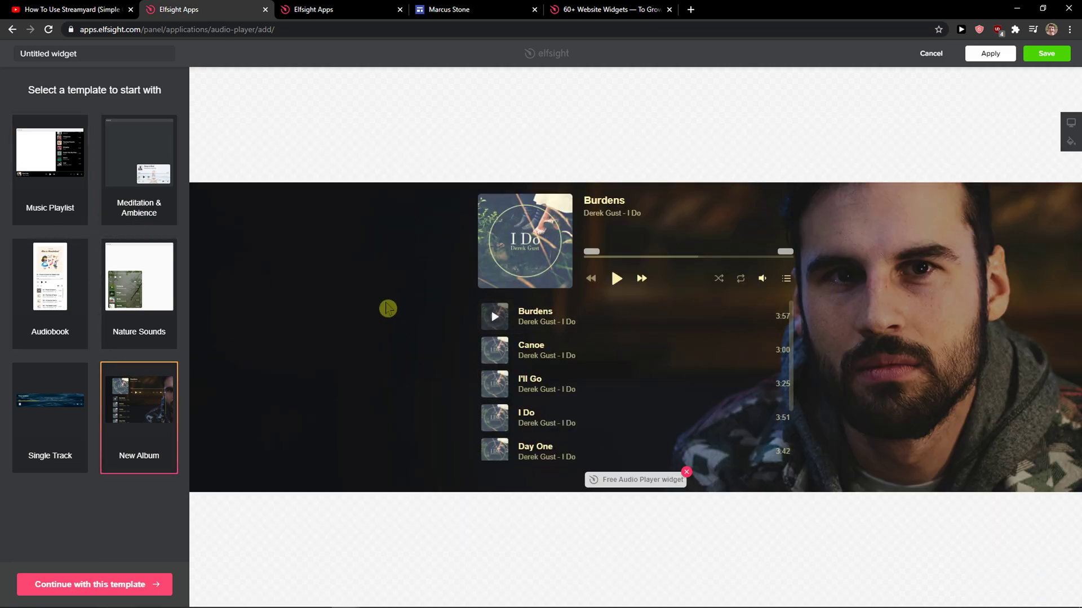
{"action": "left_click", "coordinate": [931, 53]}
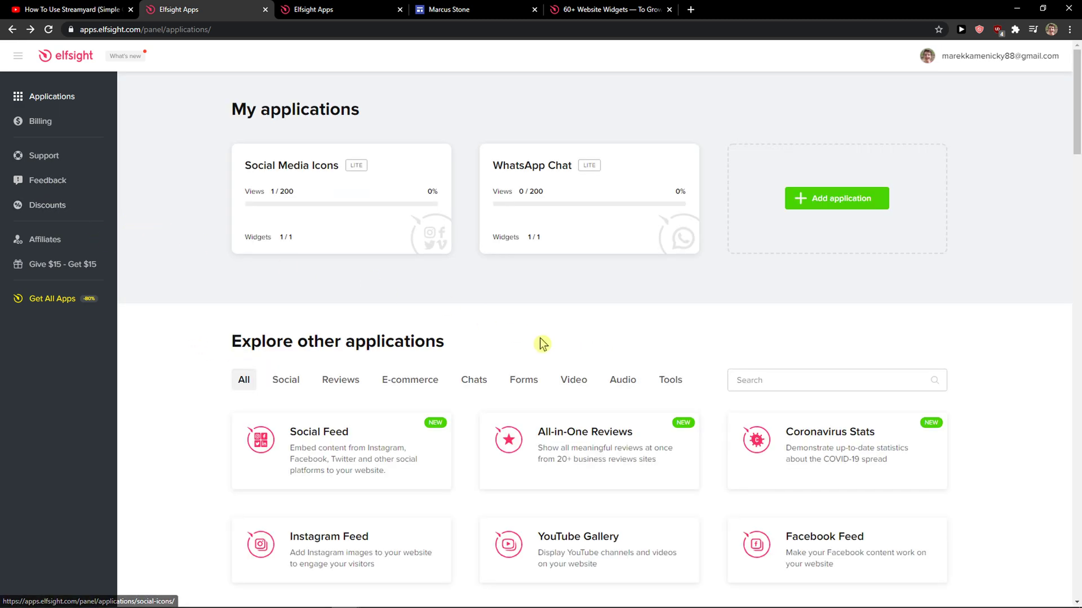
{"action": "type", "text": "au"}
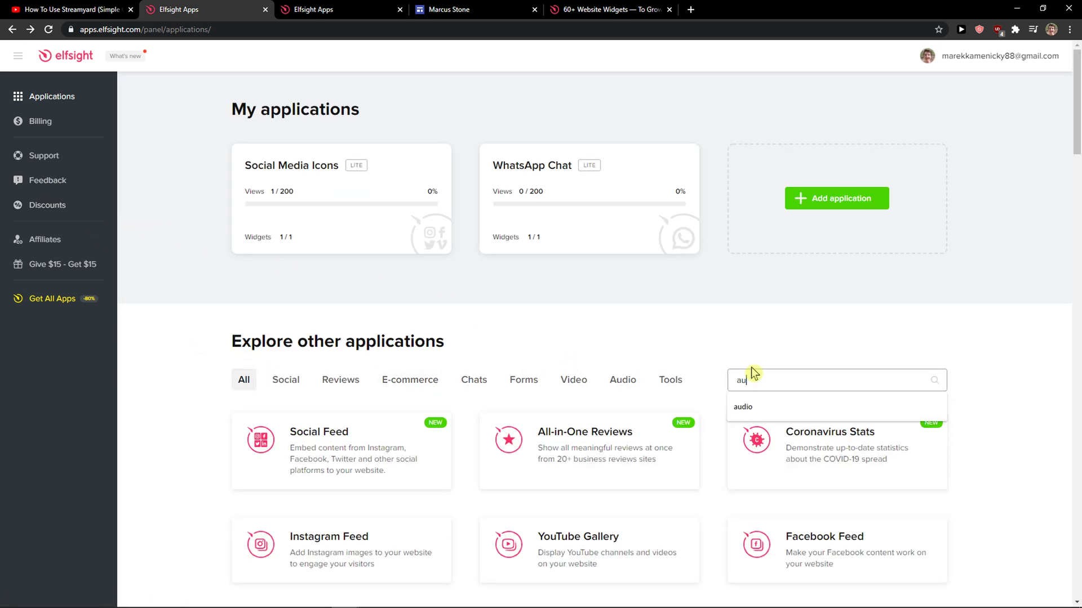
{"action": "left_click", "coordinate": [744, 407]}
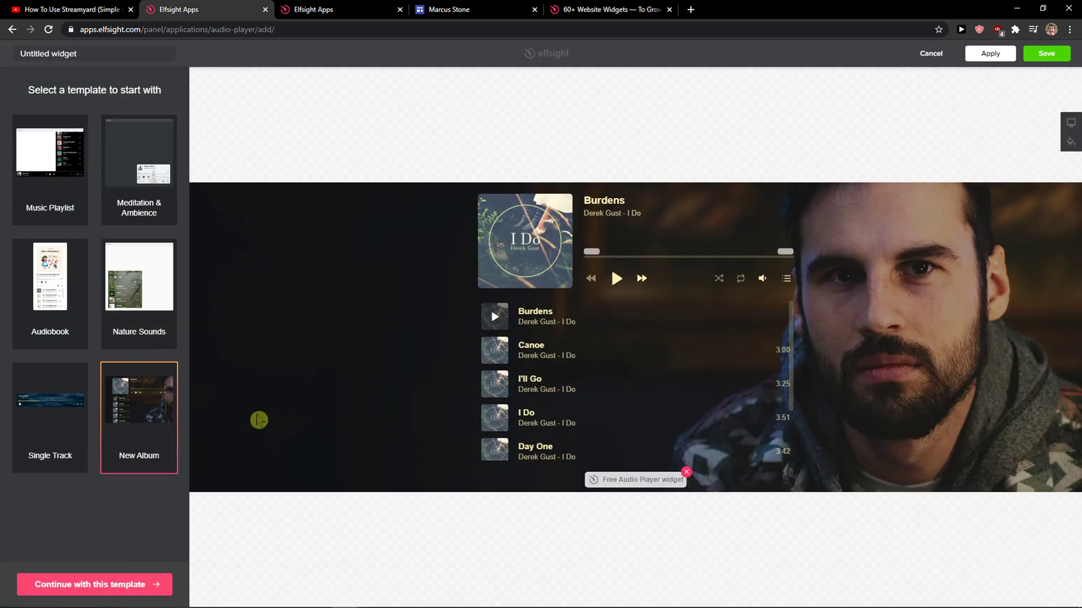
{"action": "left_click", "coordinate": [93, 584]}
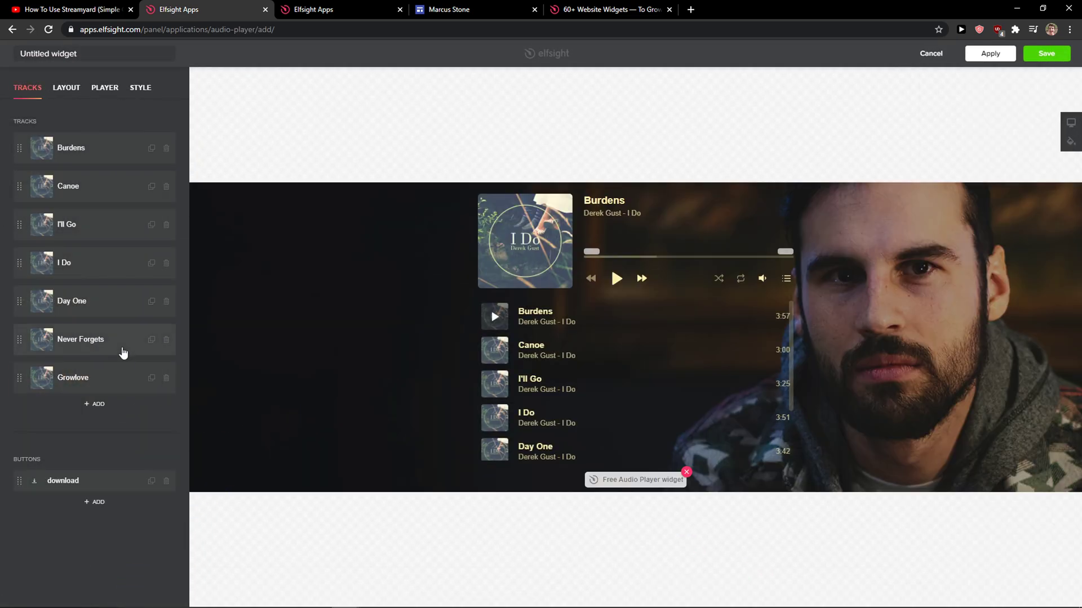
{"action": "left_click", "coordinate": [71, 148]}
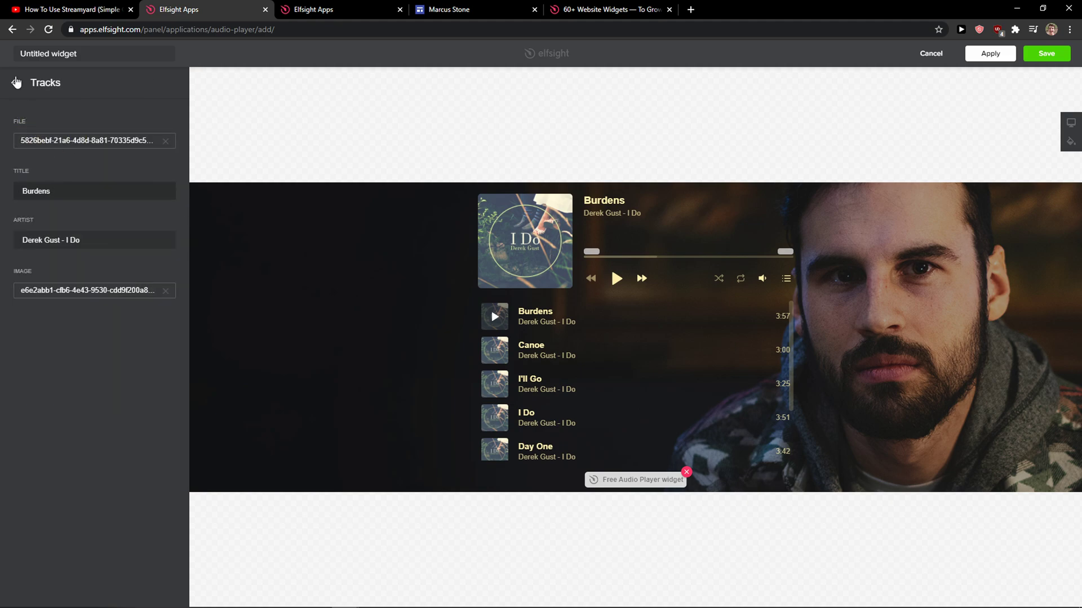
{"action": "left_click", "coordinate": [95, 141]}
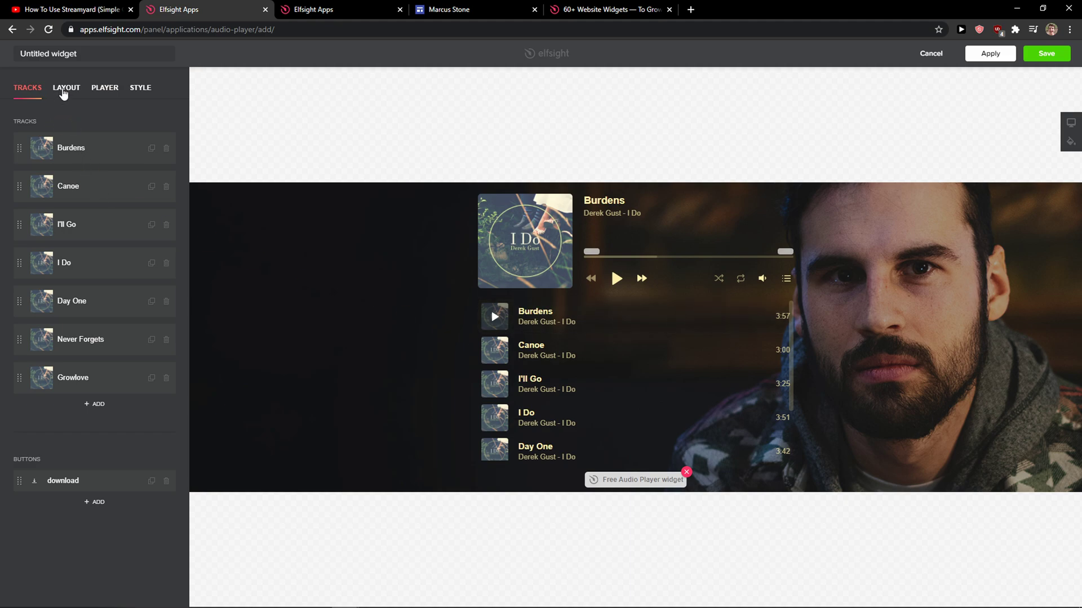
{"action": "left_click", "coordinate": [104, 88]}
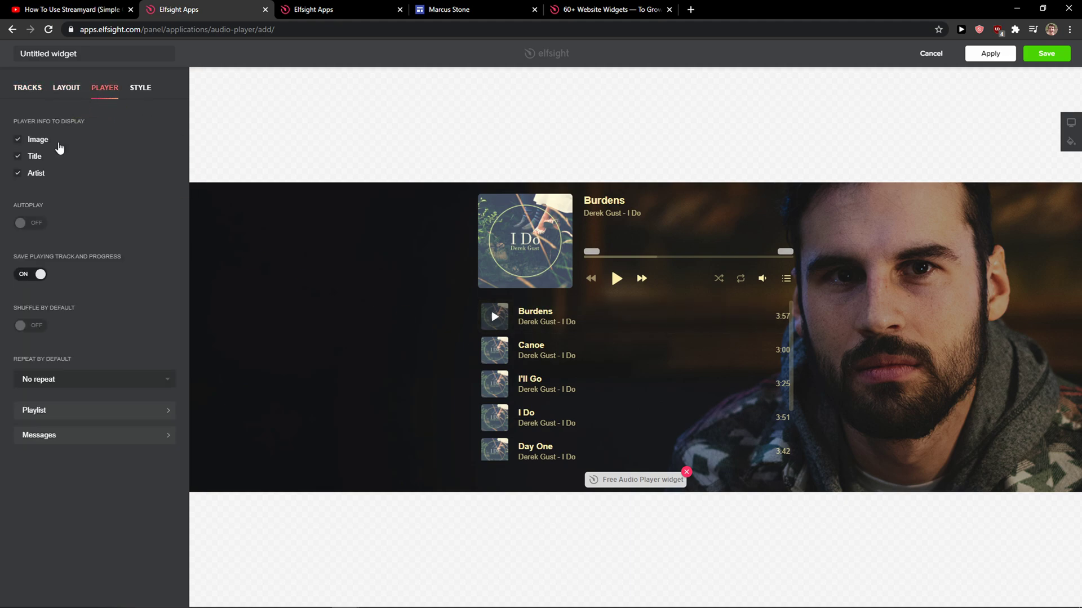
{"action": "left_click", "coordinate": [141, 88]}
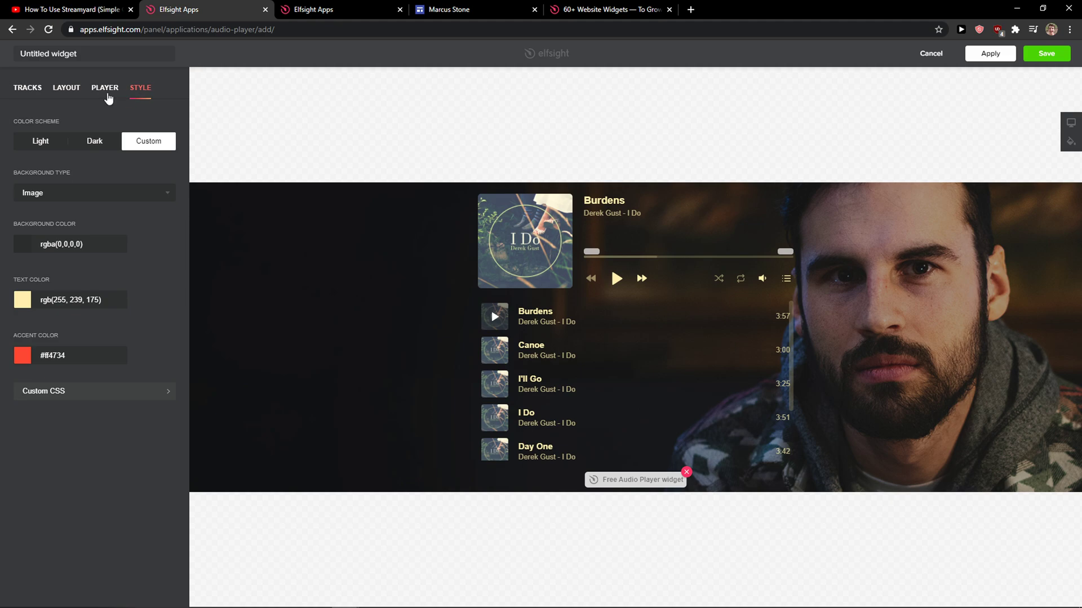
{"action": "left_click", "coordinate": [104, 87]}
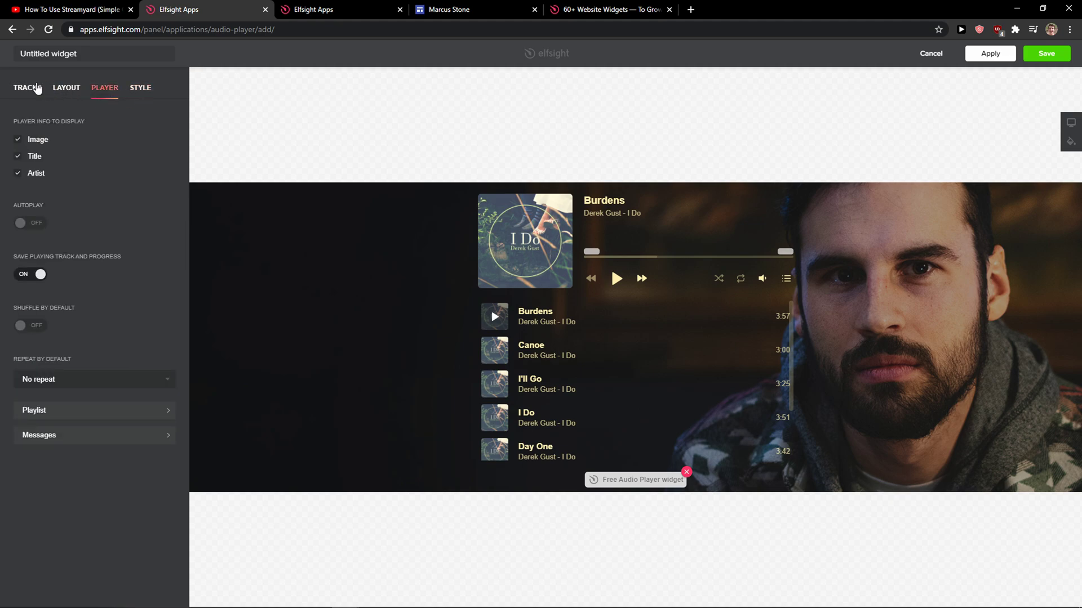
{"action": "left_click", "coordinate": [27, 88]}
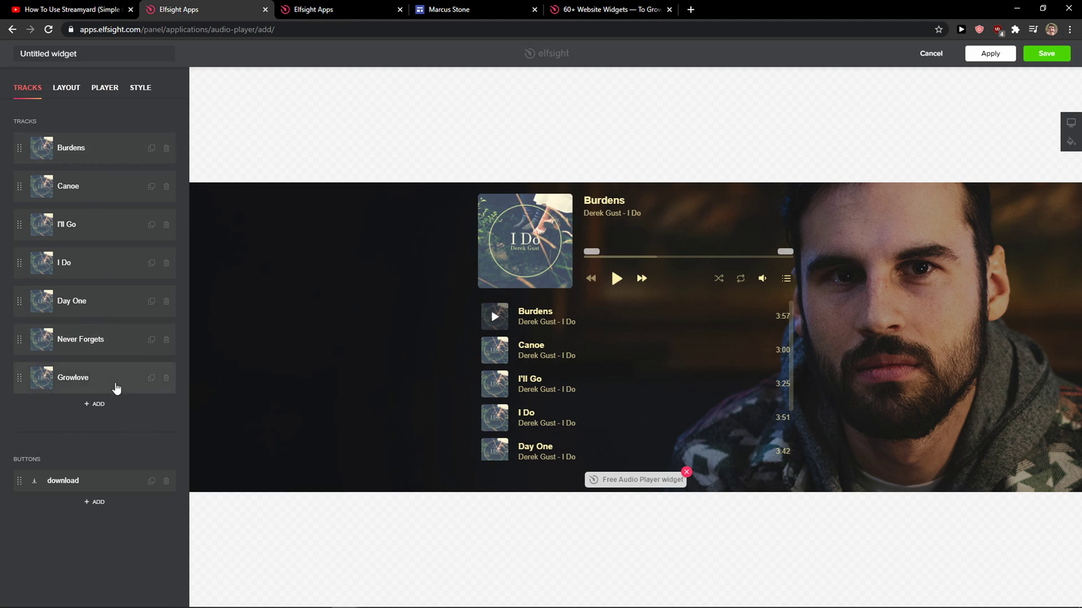
{"action": "left_click", "coordinate": [66, 88]}
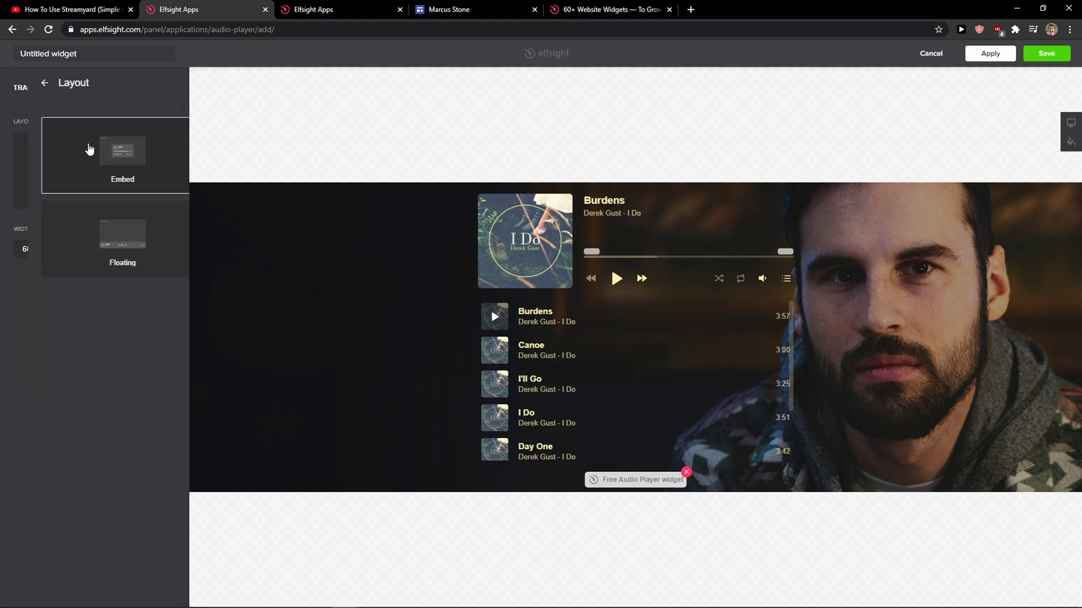
{"action": "left_click", "coordinate": [103, 87]}
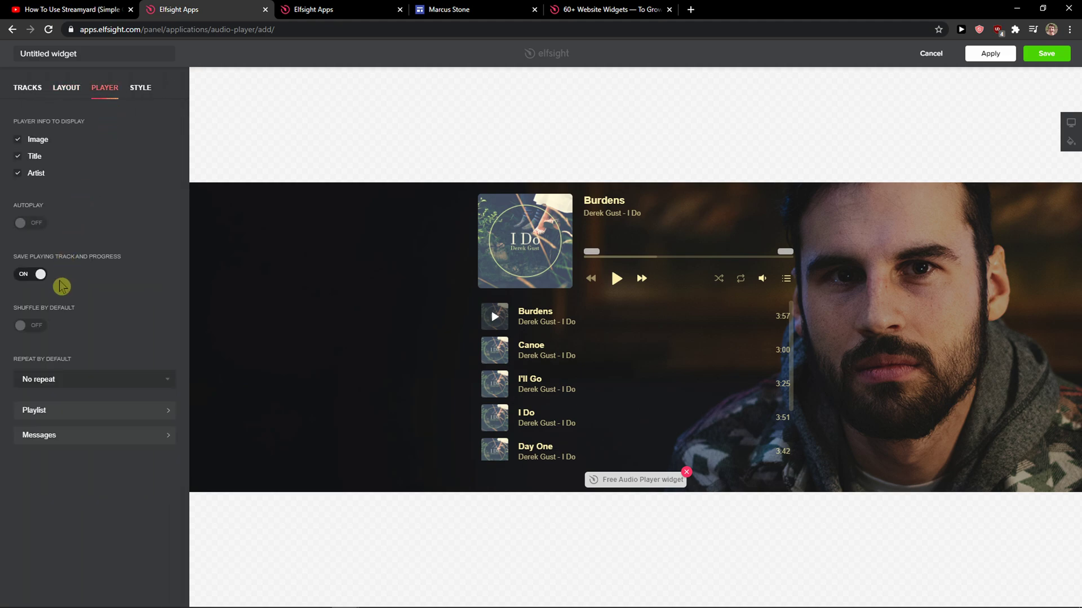
{"action": "left_click", "coordinate": [140, 88]}
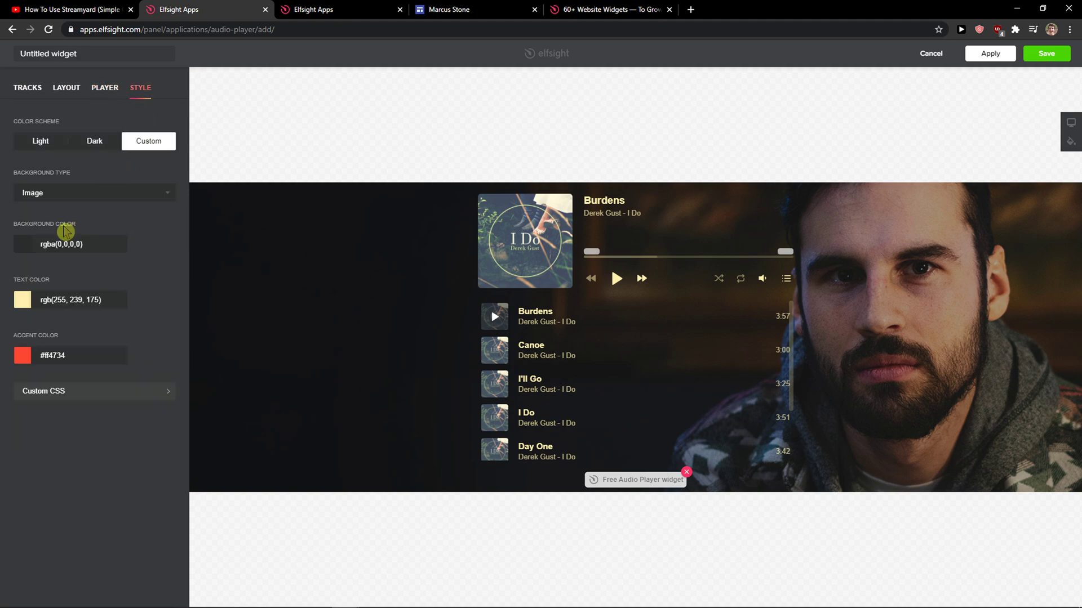
{"action": "left_click", "coordinate": [94, 192]}
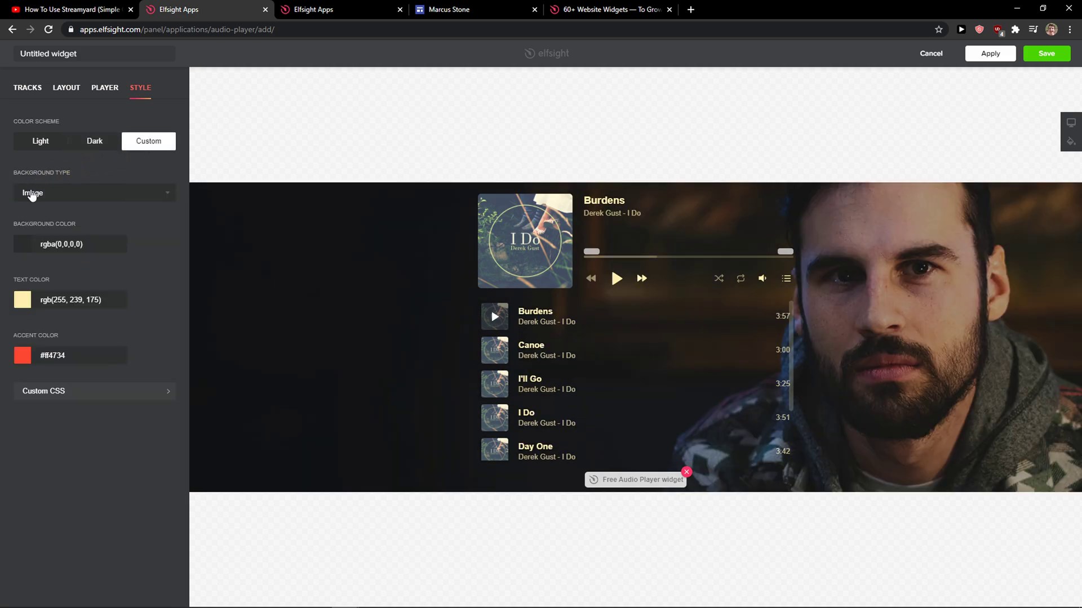
{"action": "left_click", "coordinate": [95, 192]}
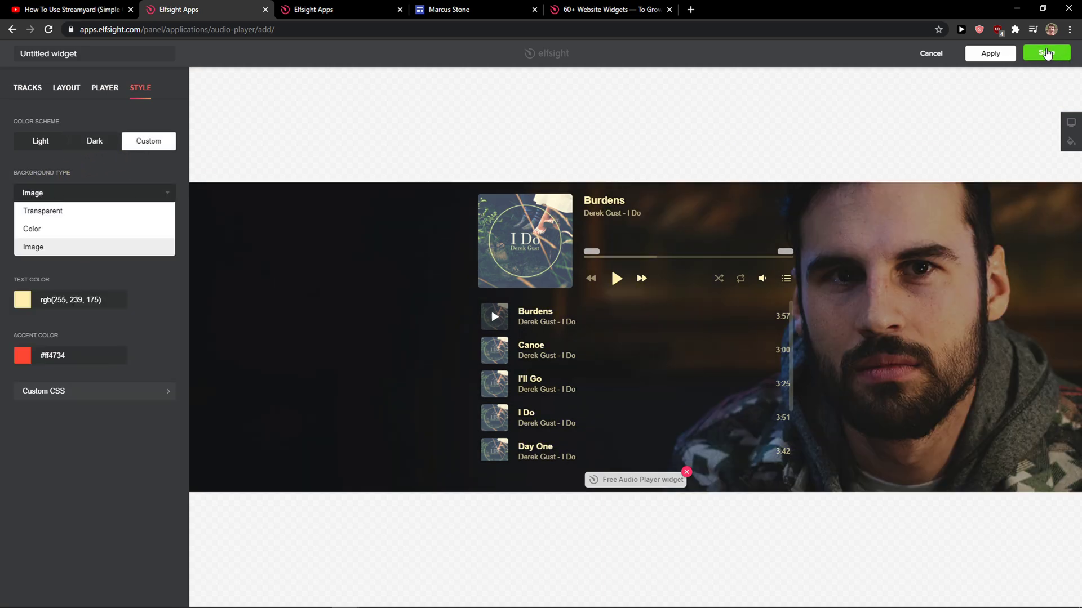
Save the audio player widget and return to the Google Sites editor.
{"action": "left_click", "coordinate": [33, 247]}
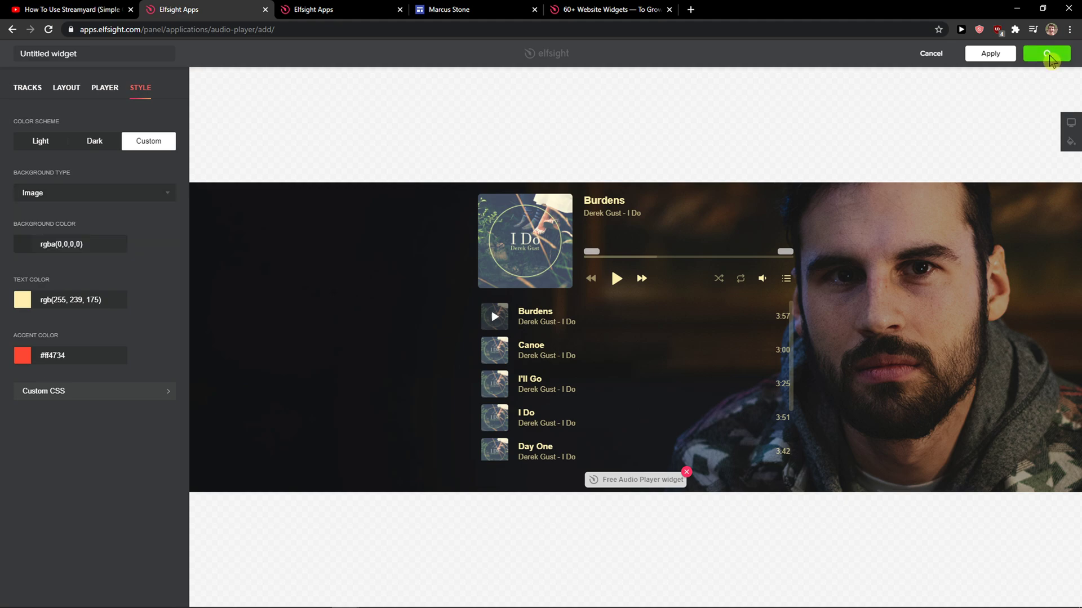
{"action": "left_click", "coordinate": [1045, 53]}
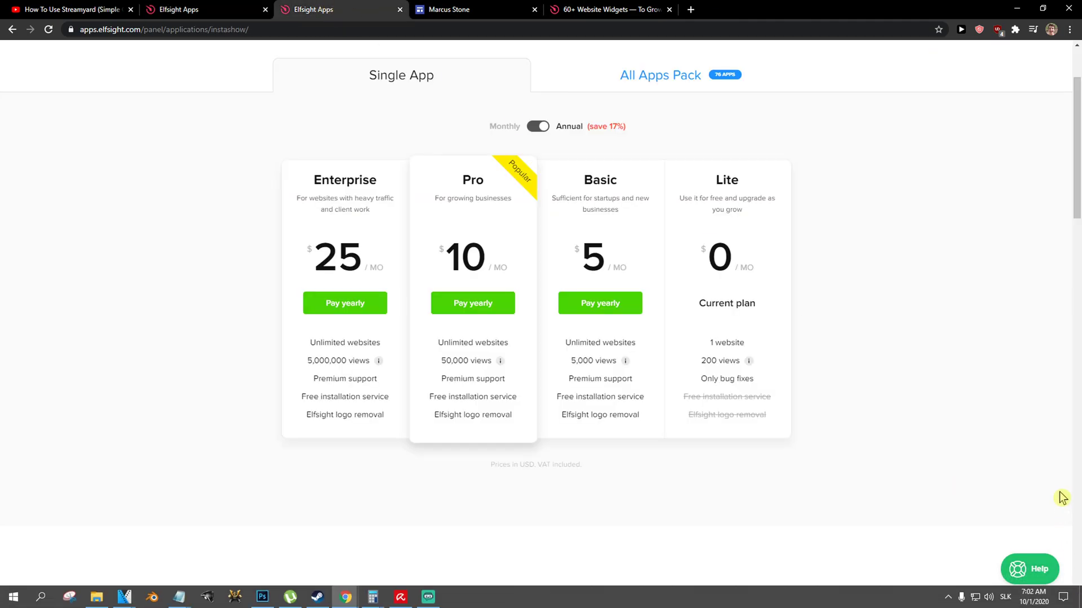
{"action": "mouse_move", "coordinate": [1012, 403]}
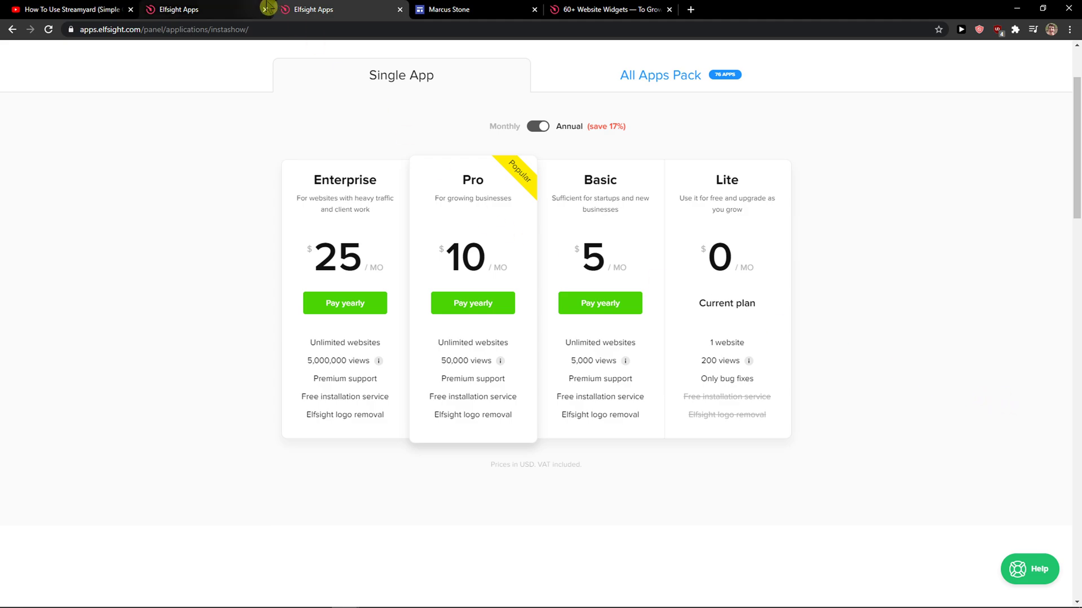
{"action": "left_click", "coordinate": [451, 9]}
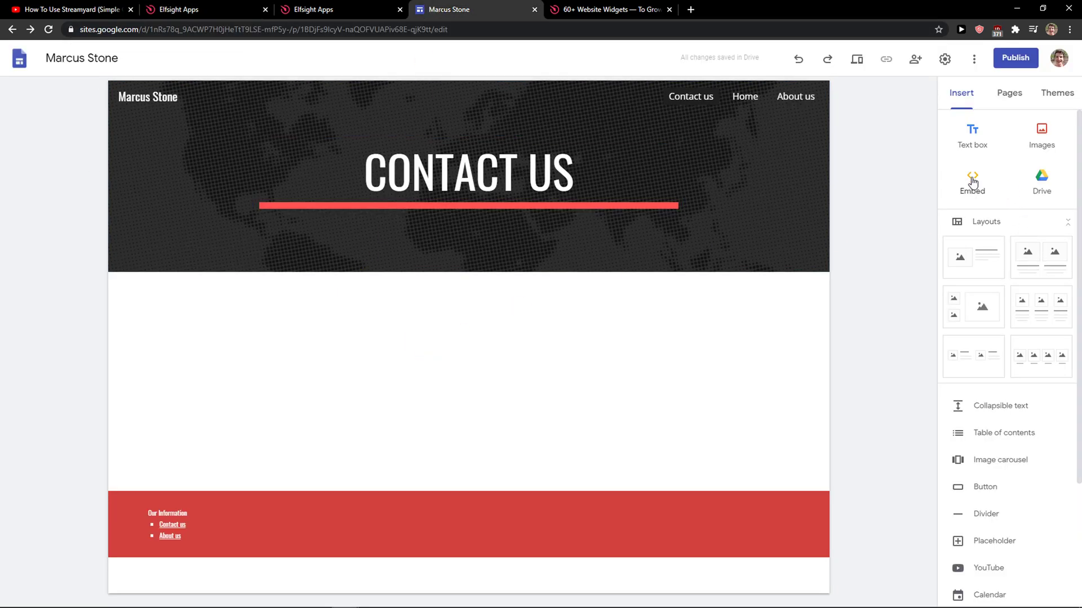
Insert the Elfsight widget as embed code so the Burdens playlist player appears on Contact Us.
{"action": "left_click", "coordinate": [972, 179]}
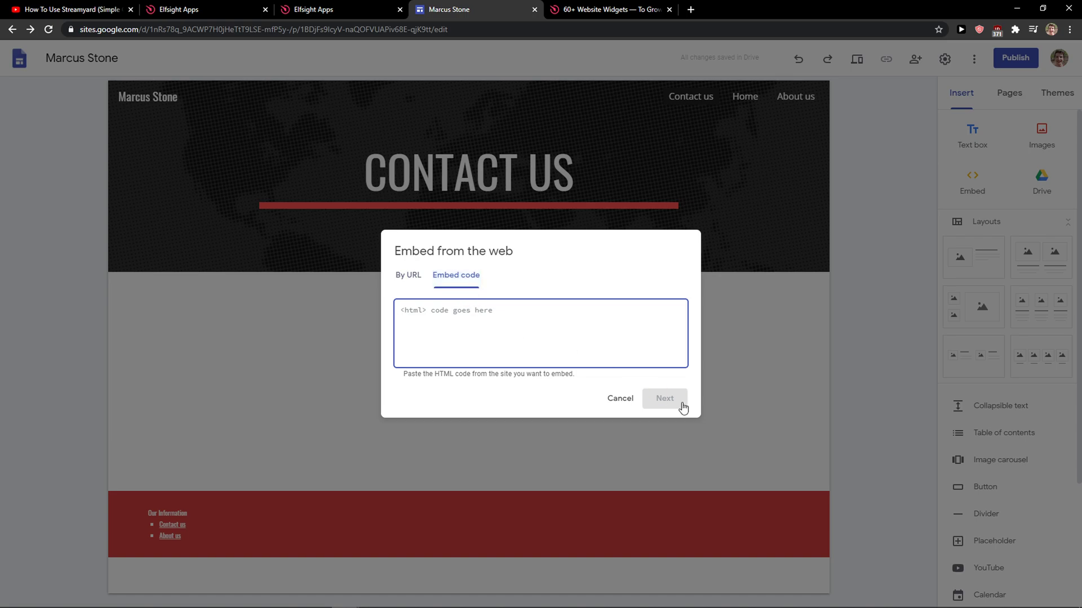
{"action": "left_click", "coordinate": [662, 398]}
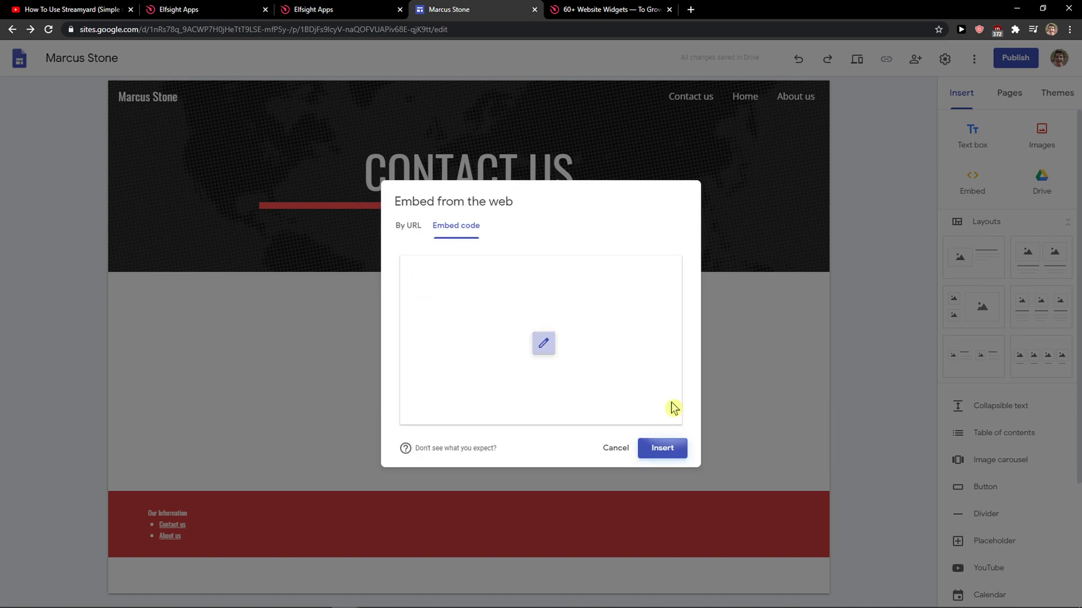
{"action": "left_click", "coordinate": [660, 447]}
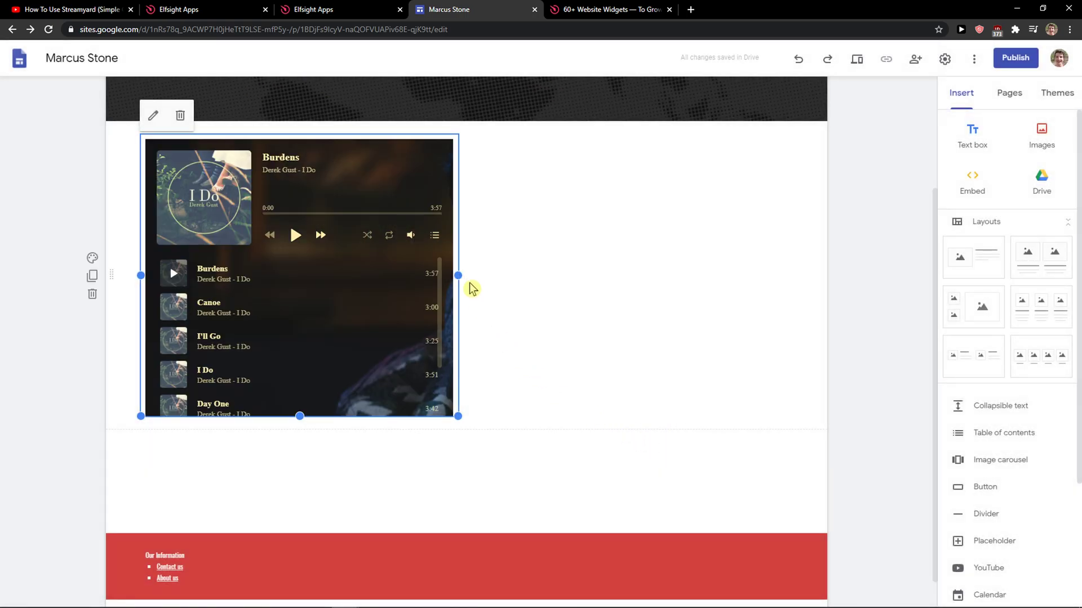